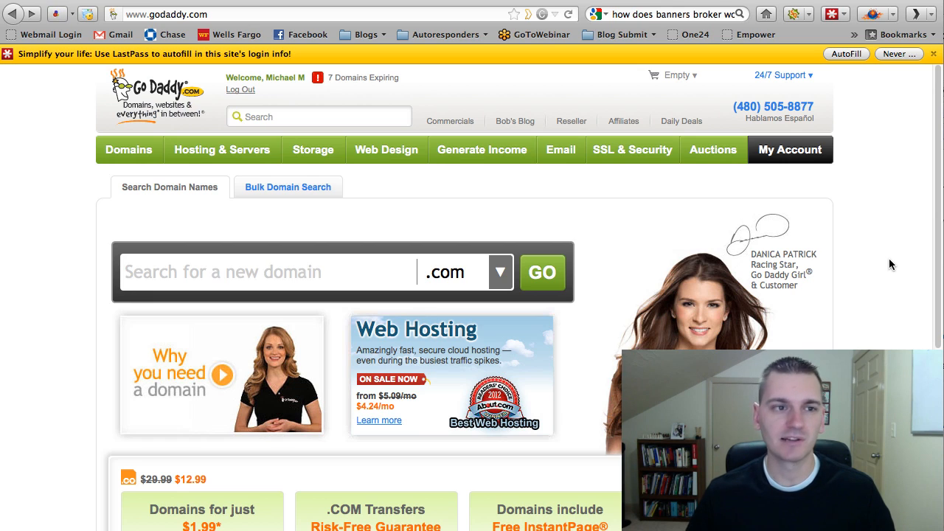
mouse_move(445, 165)
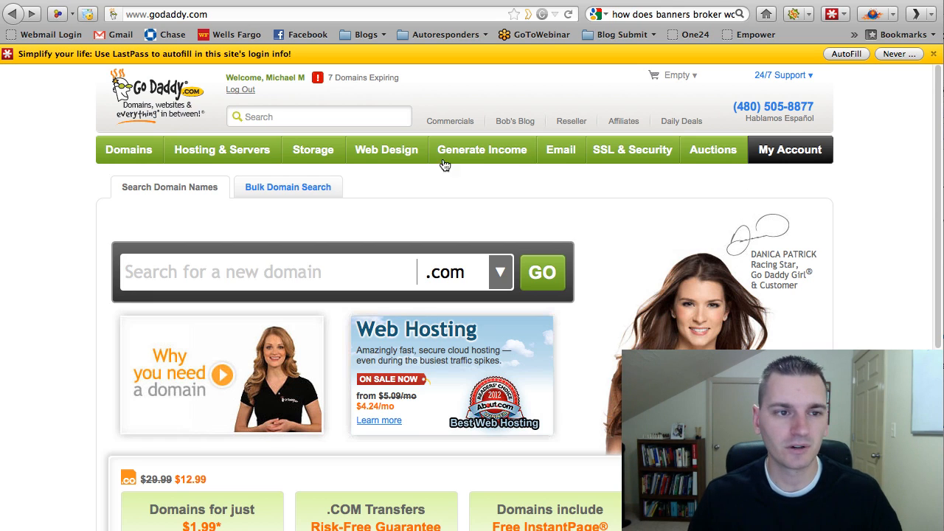
mouse_move(53, 180)
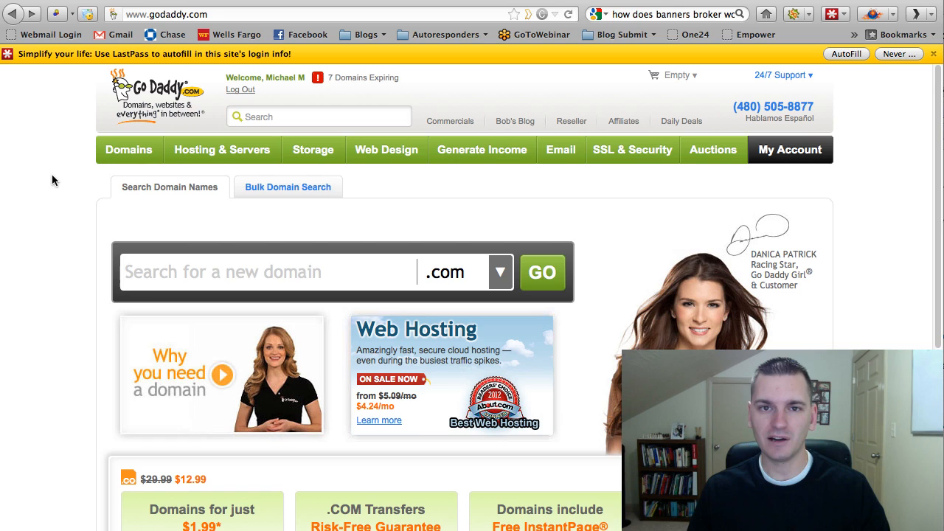
mouse_move(94, 133)
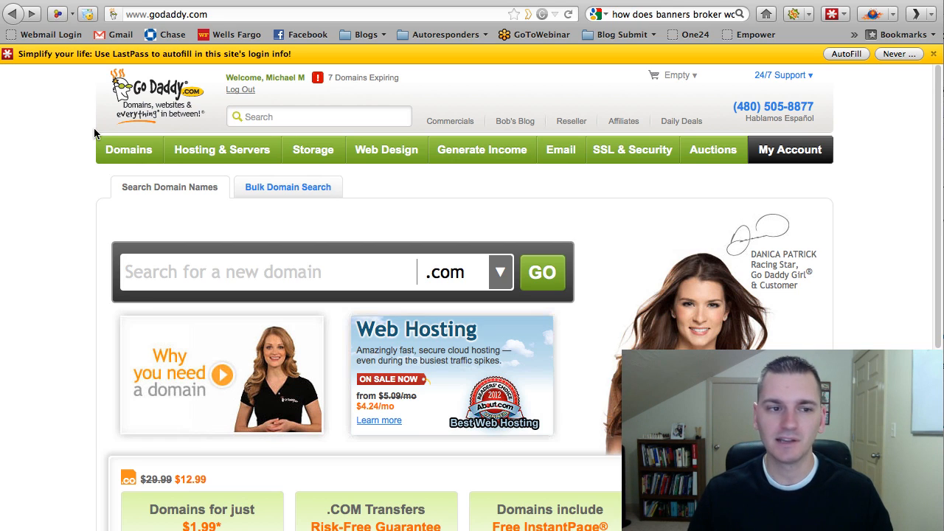
mouse_move(329, 96)
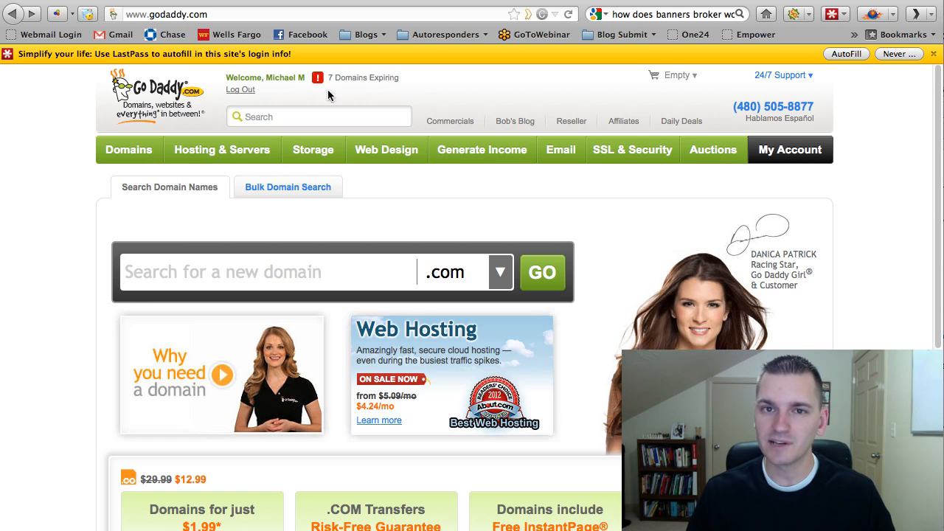
mouse_move(310, 63)
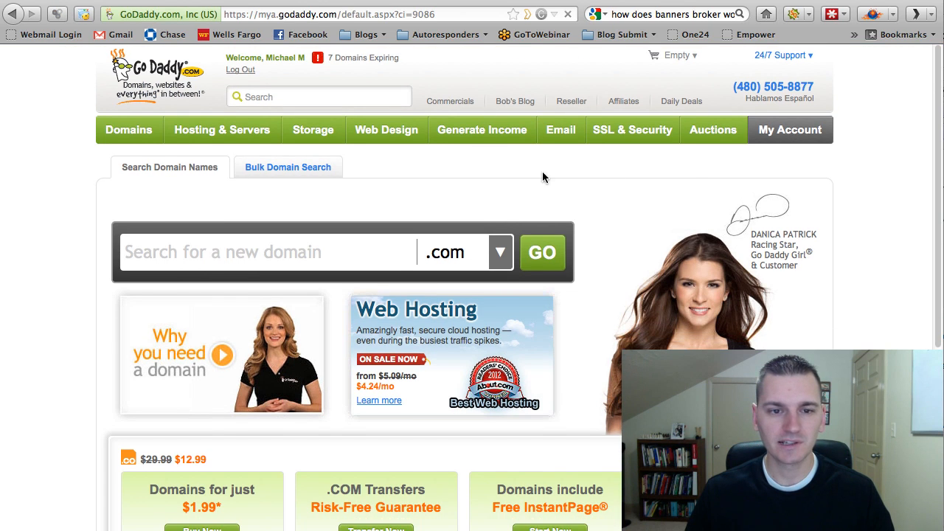
- Open the account's Domain Manager via My Account from the GoDaddy home page
left_click(790, 130)
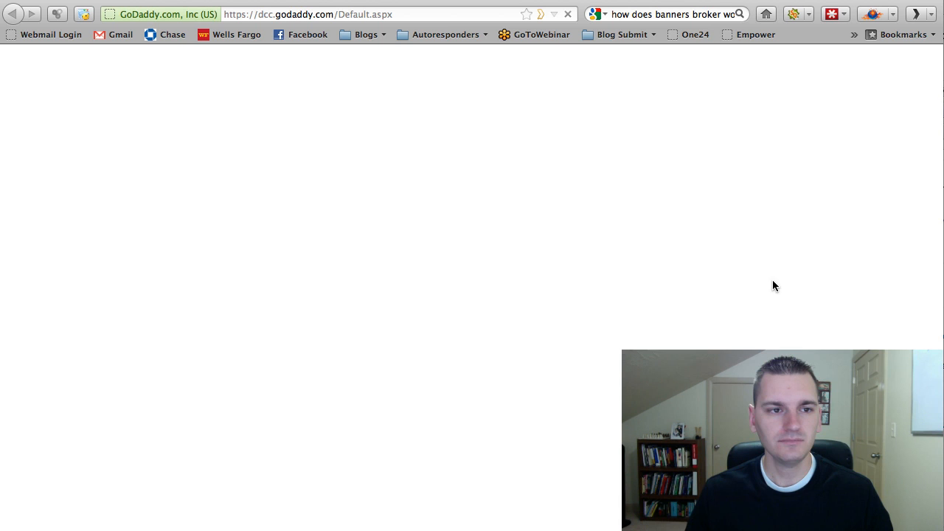
mouse_move(223, 225)
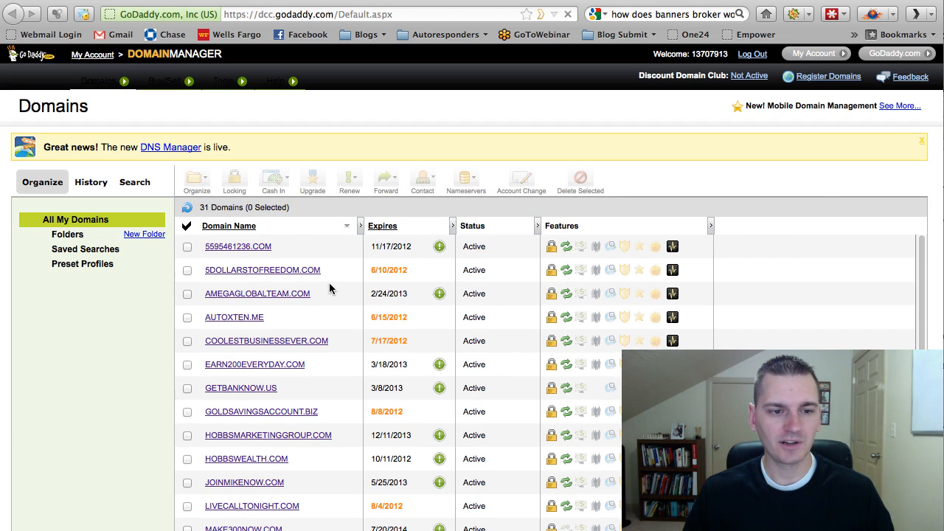
- Scroll the list of 31 domains to locate HOBBSWEALTH.COM
scroll("down", 3)
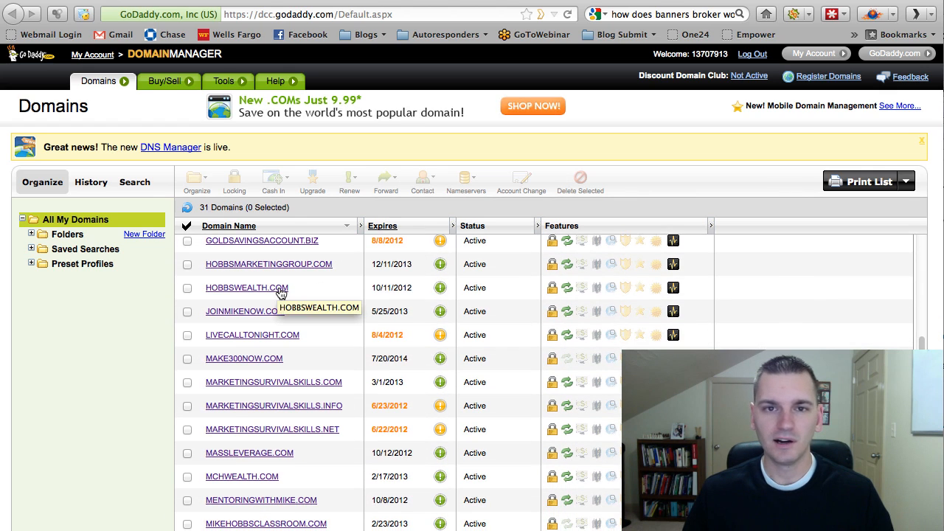
mouse_move(311, 360)
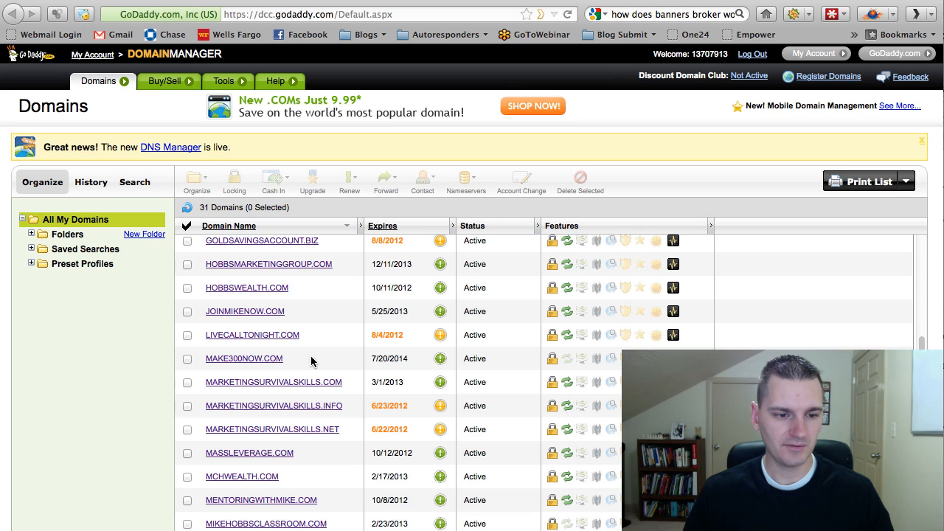
scroll("down", 3)
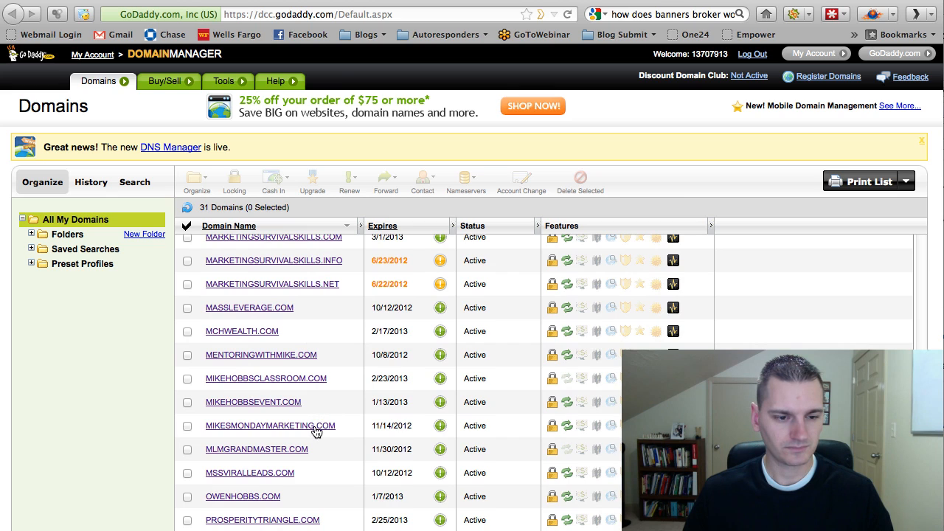
scroll("up", 3)
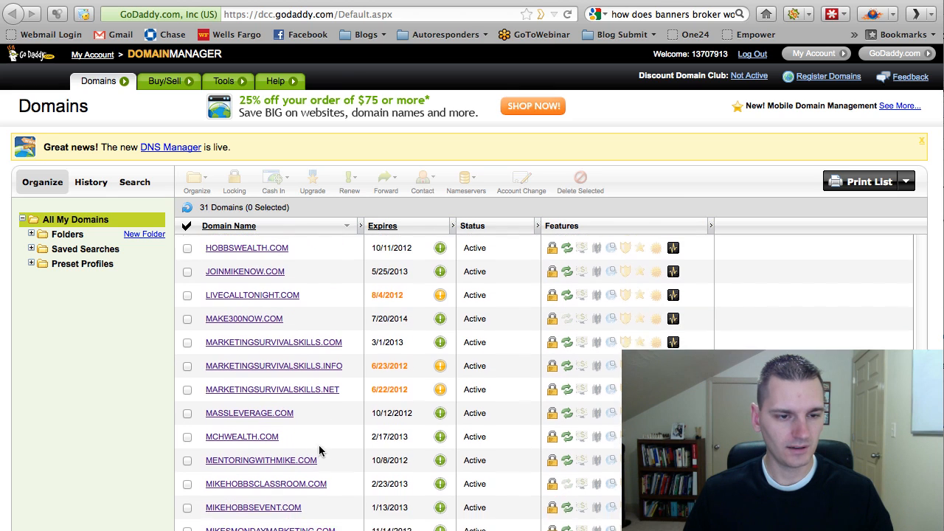
scroll("down", 3)
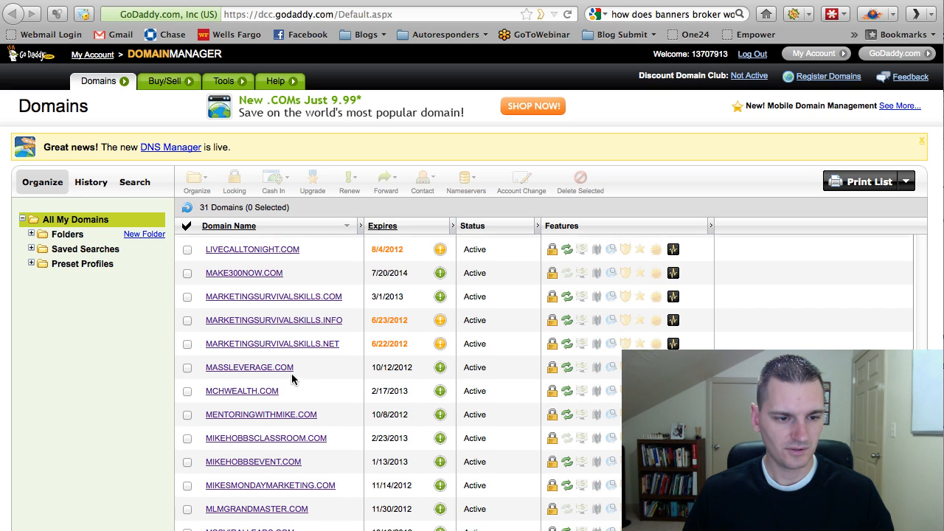
scroll("up", 3)
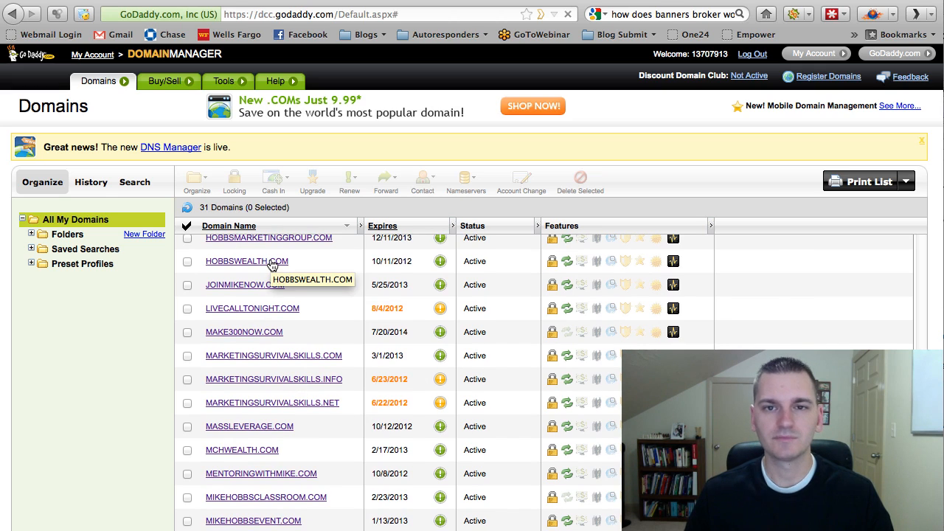
- Open HOBBSWEALTH.COM's details and its Forwarding management under Domain Information
left_click(247, 261)
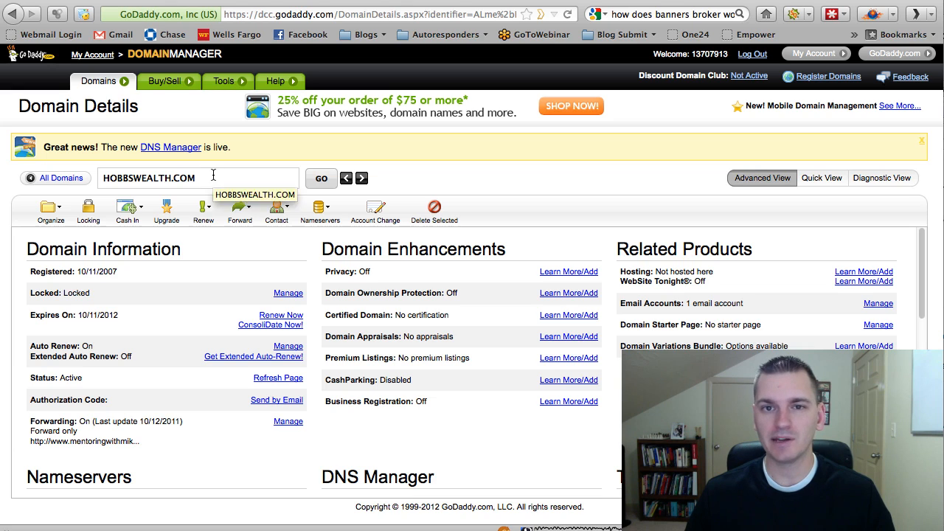
scroll("down", 3)
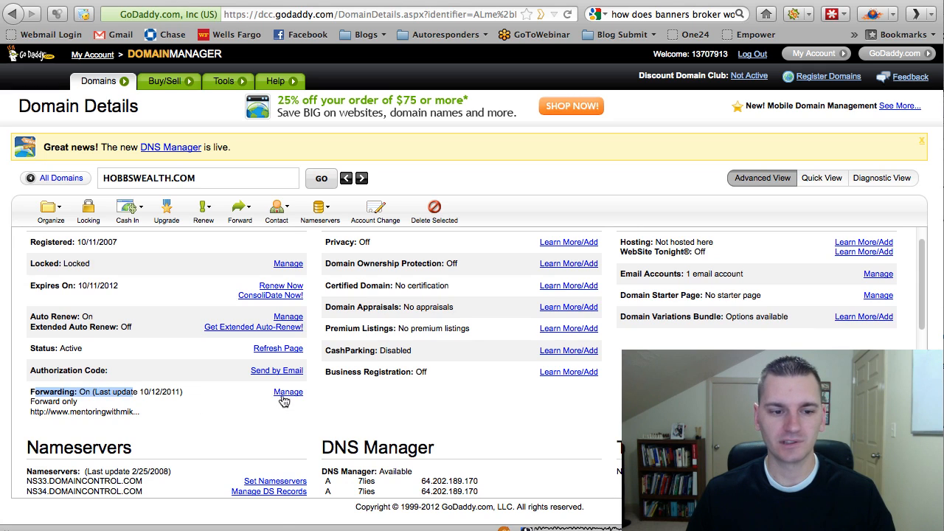
mouse_move(288, 391)
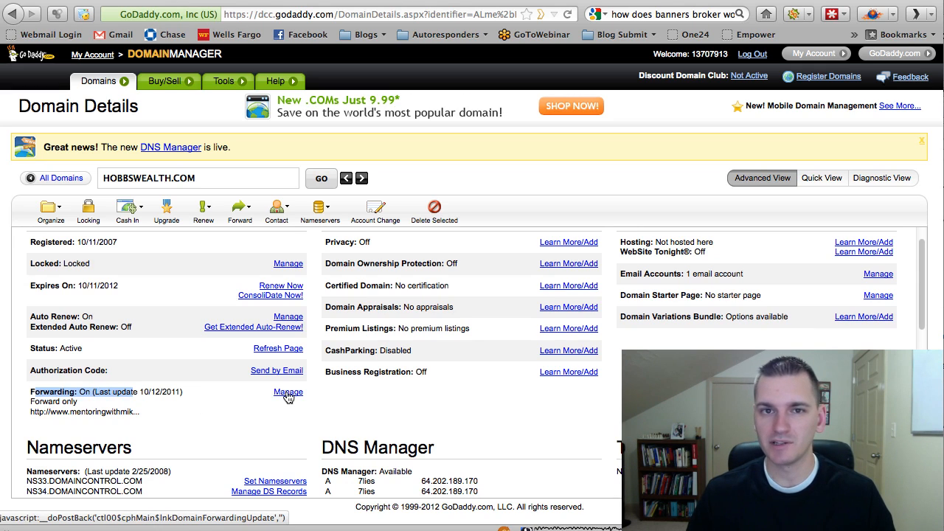
left_click(288, 392)
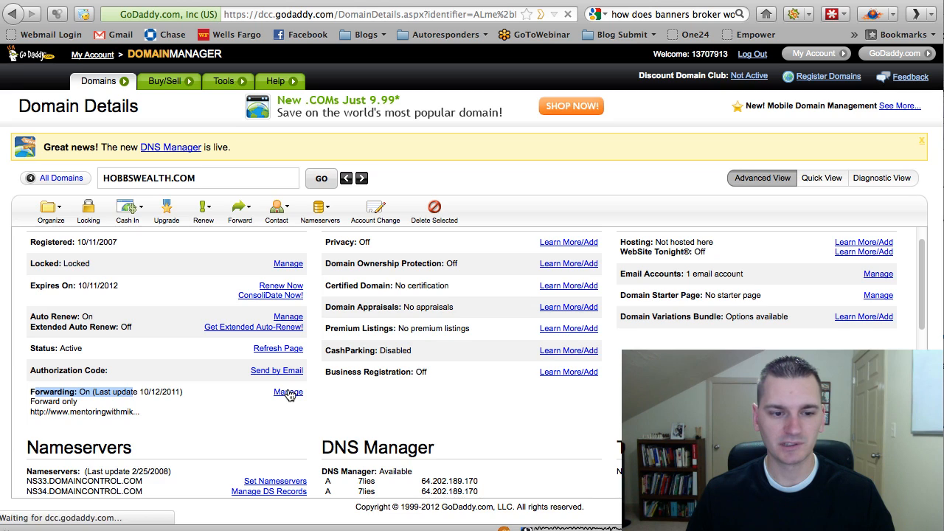
- Open the forwarding editor showing the temporary forward-only redirect to mentoringwithmike.com
left_click(287, 391)
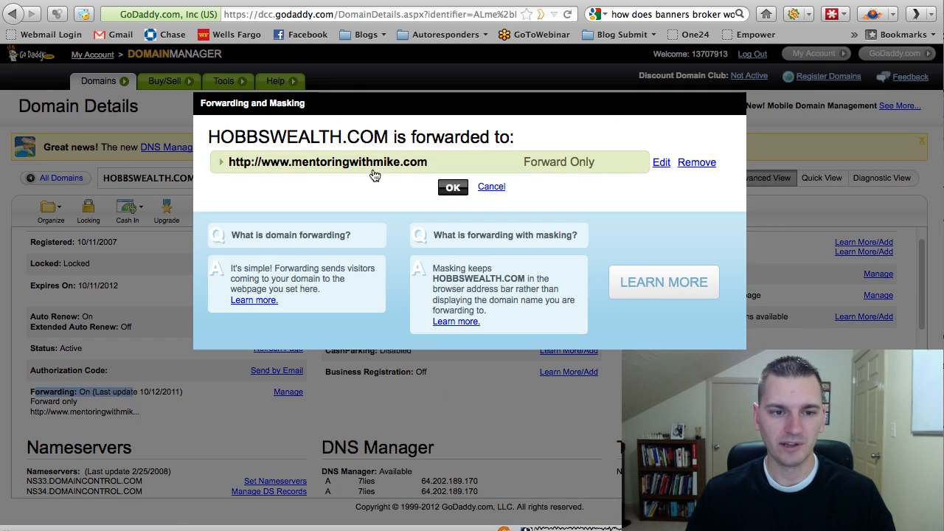
left_click(661, 163)
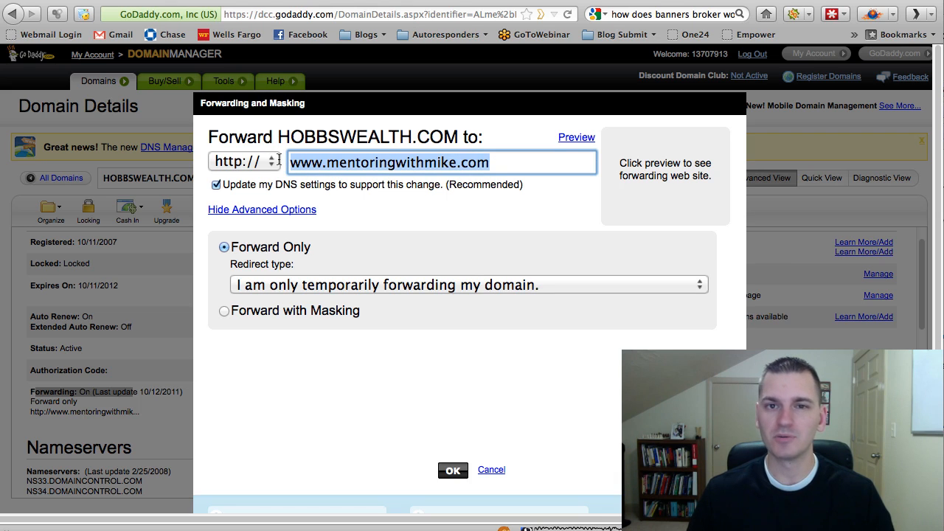
mouse_move(351, 258)
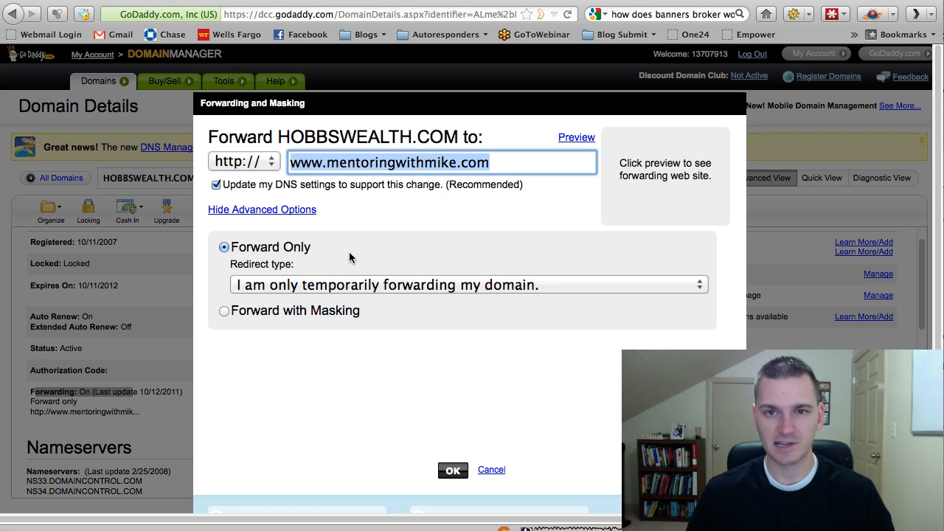
mouse_move(360, 254)
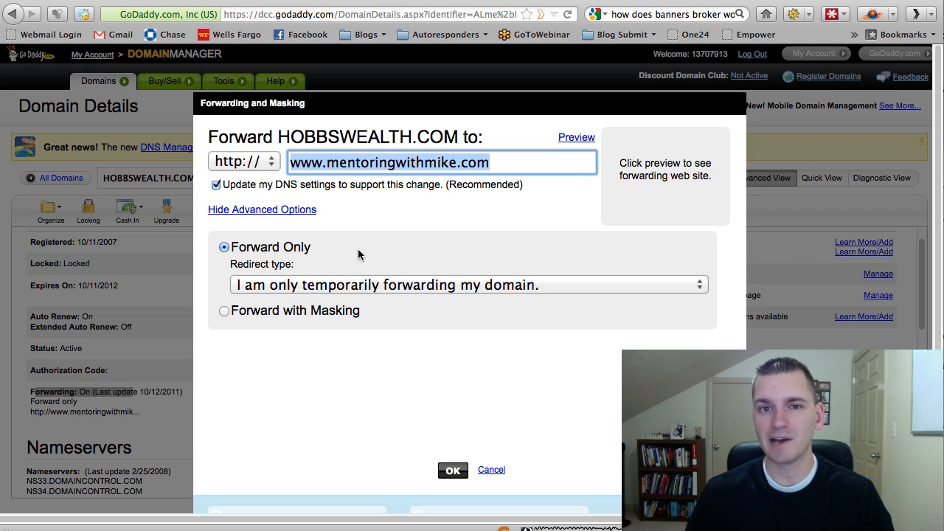
mouse_move(363, 320)
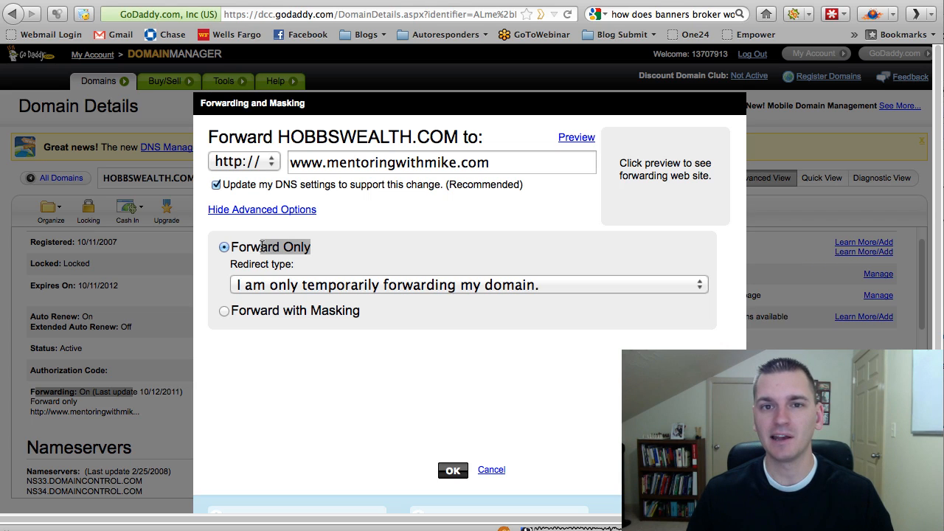
mouse_move(341, 301)
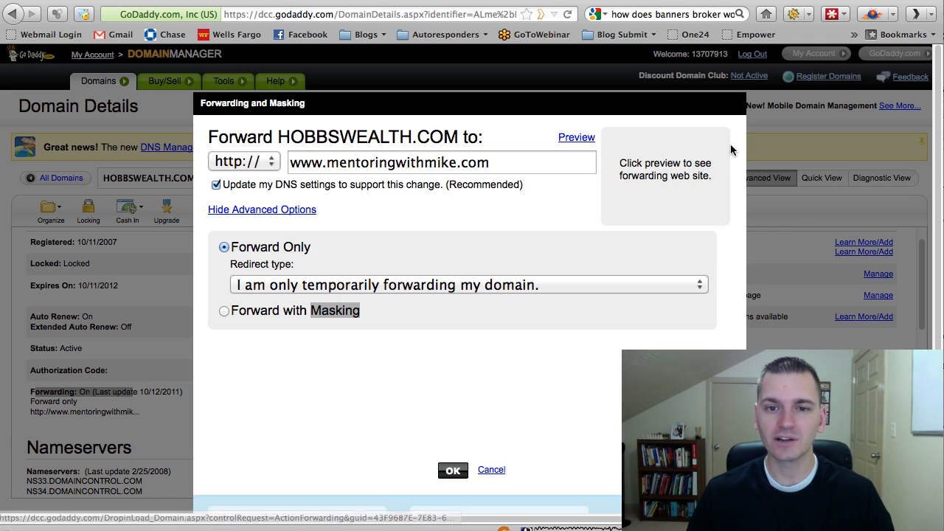
- Cancel the forwarding editor and scroll to the Forward Subdomains list (10 of 71 shown)
left_click(452, 470)
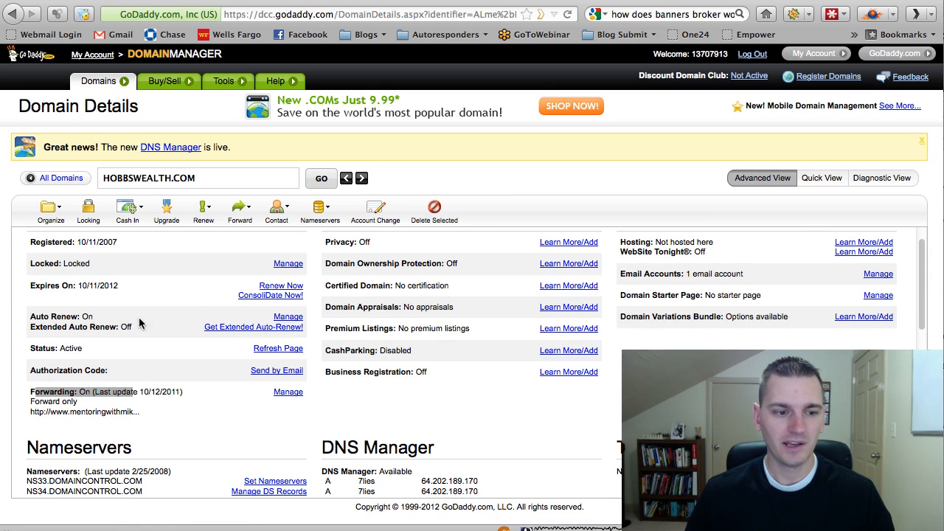
scroll("down", 3)
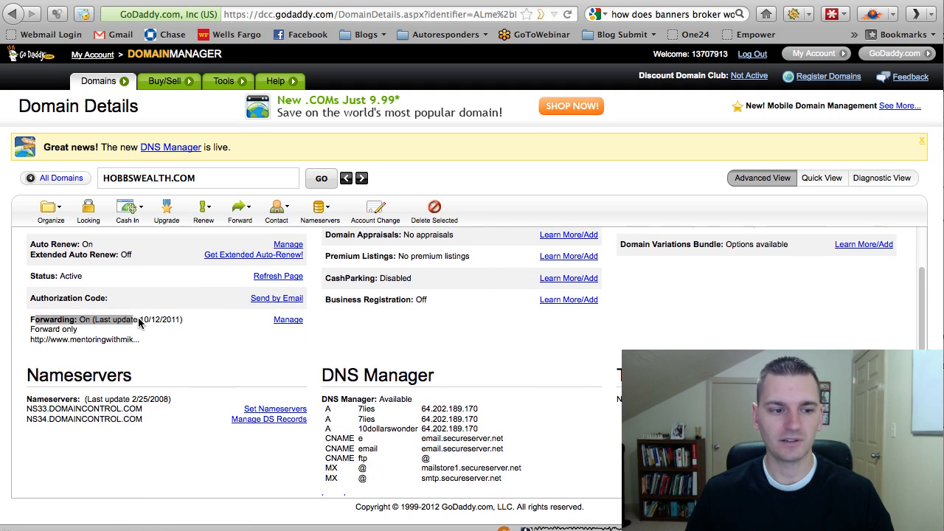
left_click(276, 211)
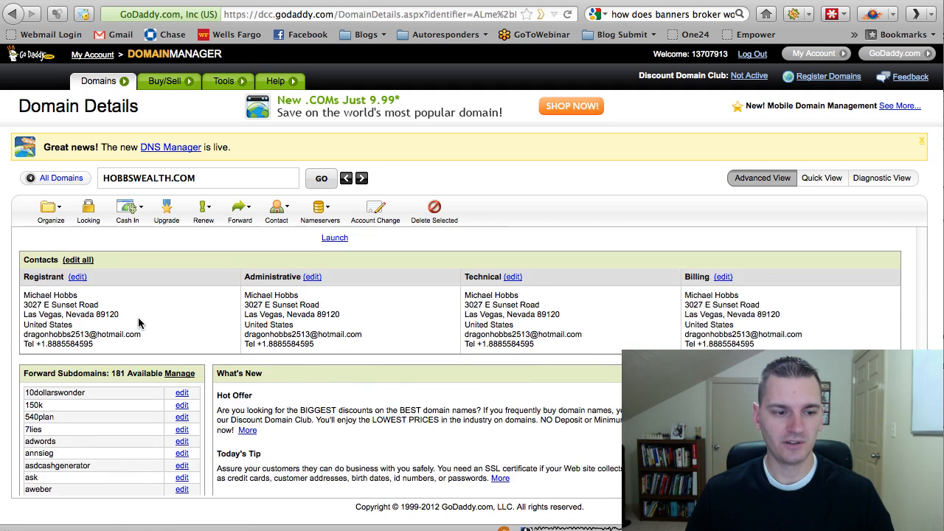
scroll("down", 3)
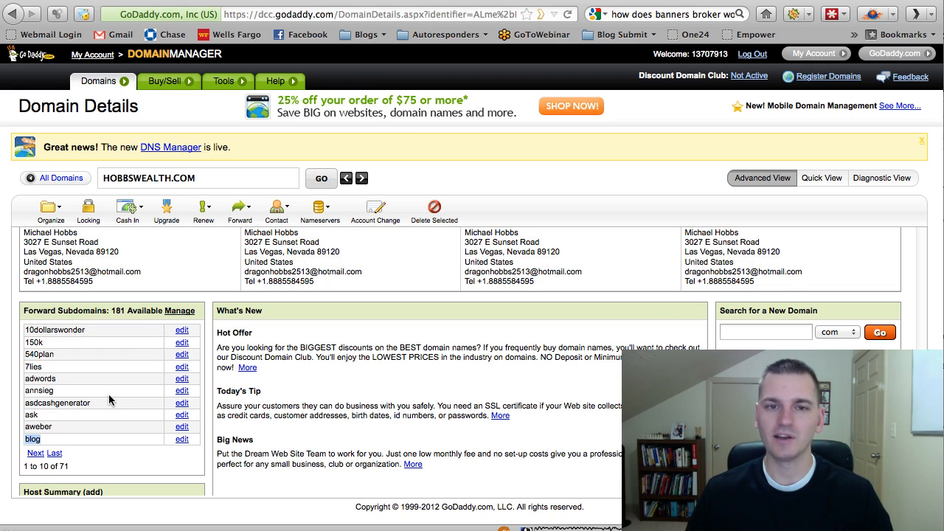
mouse_move(103, 433)
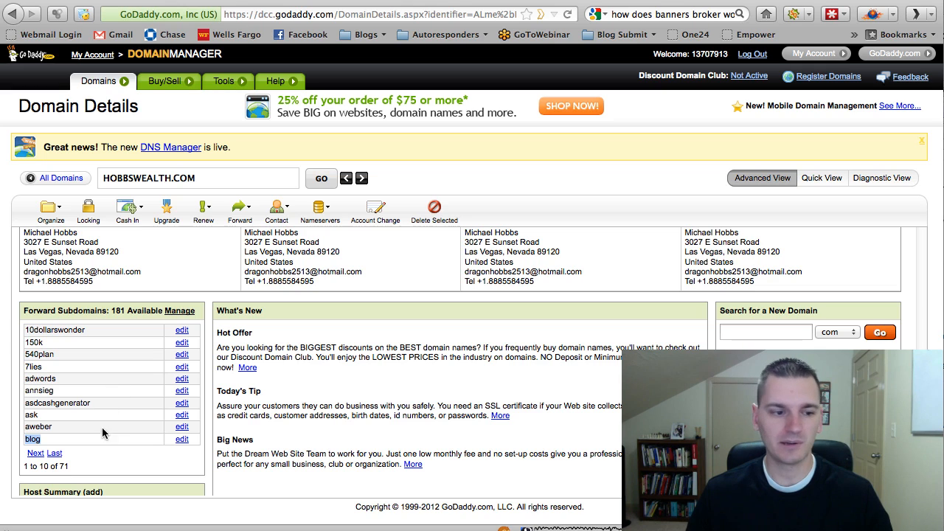
scroll("down", 3)
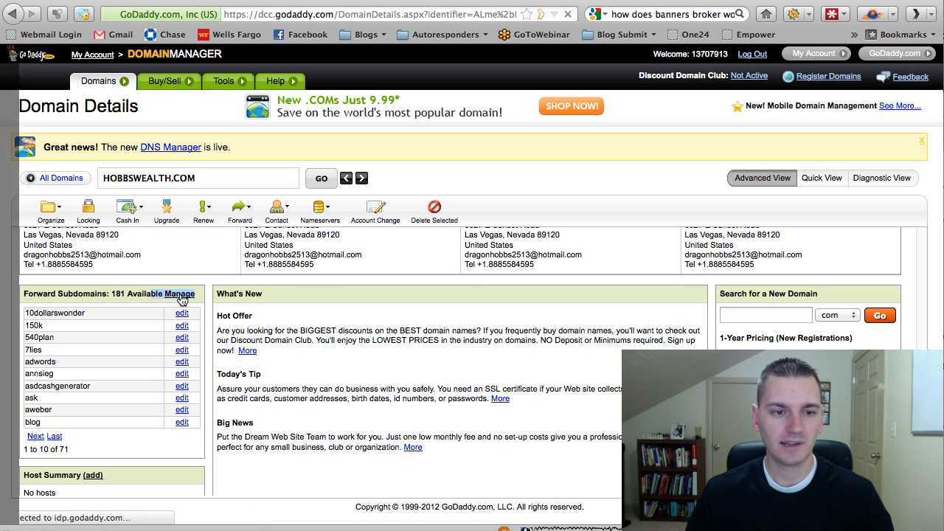
- Name the new forwarded subdomain 'info' and switch to the Marketing Survival Skills page
left_click(180, 294)
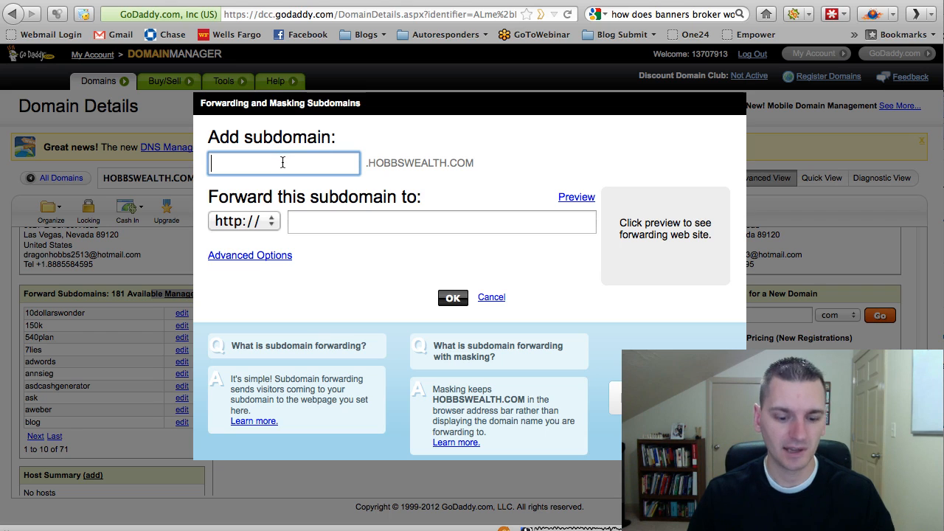
type("info")
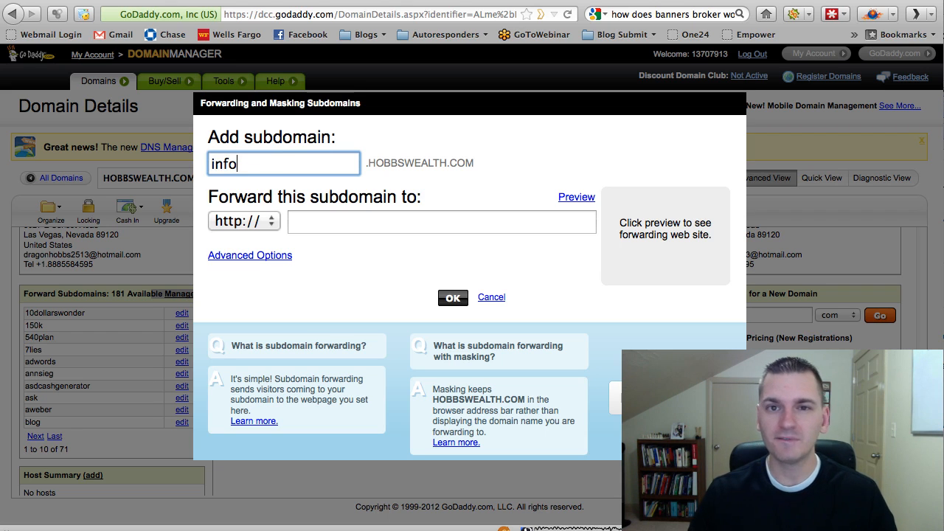
left_click(441, 221)
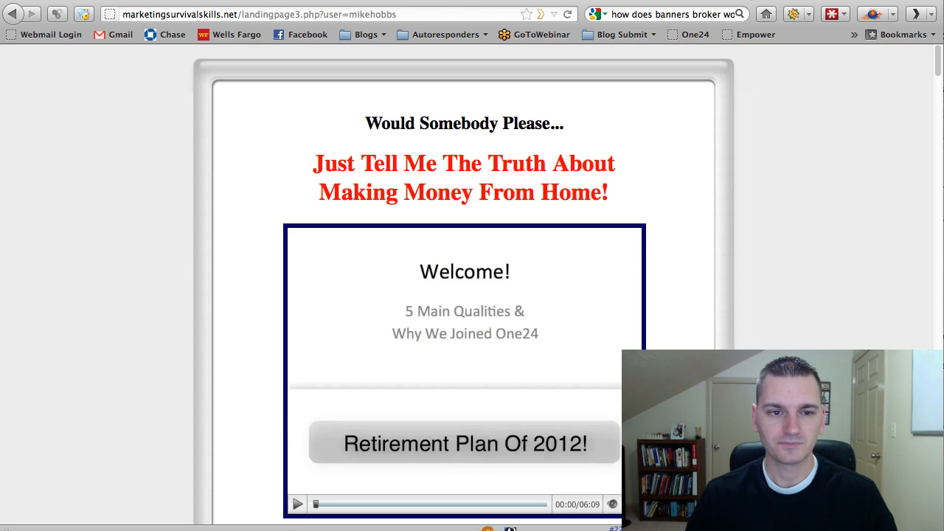
- Scroll through the Marketing Survival Skills landing page
scroll("down", 3)
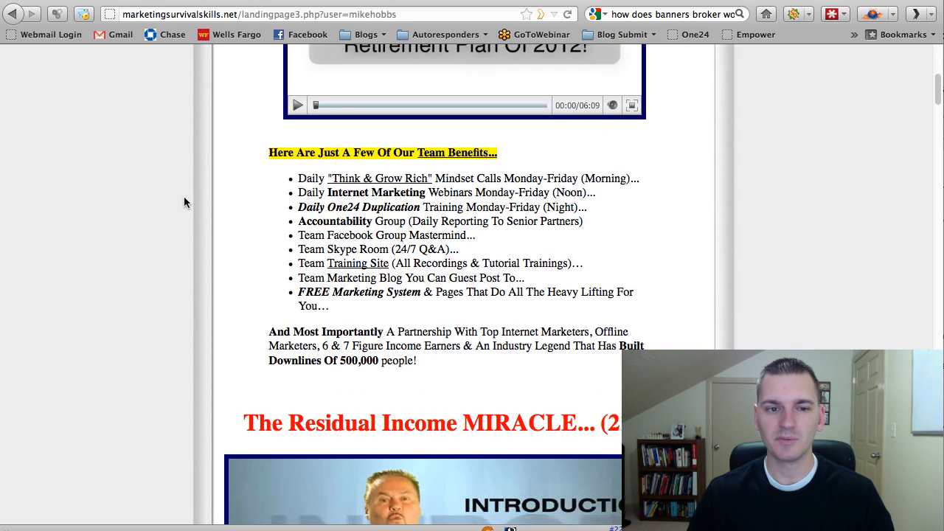
scroll("down", 3)
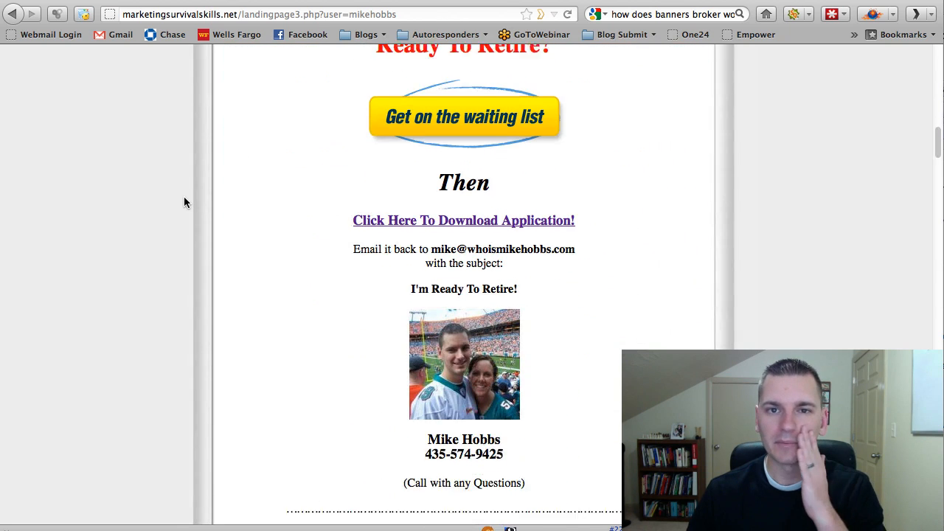
scroll("up", 3)
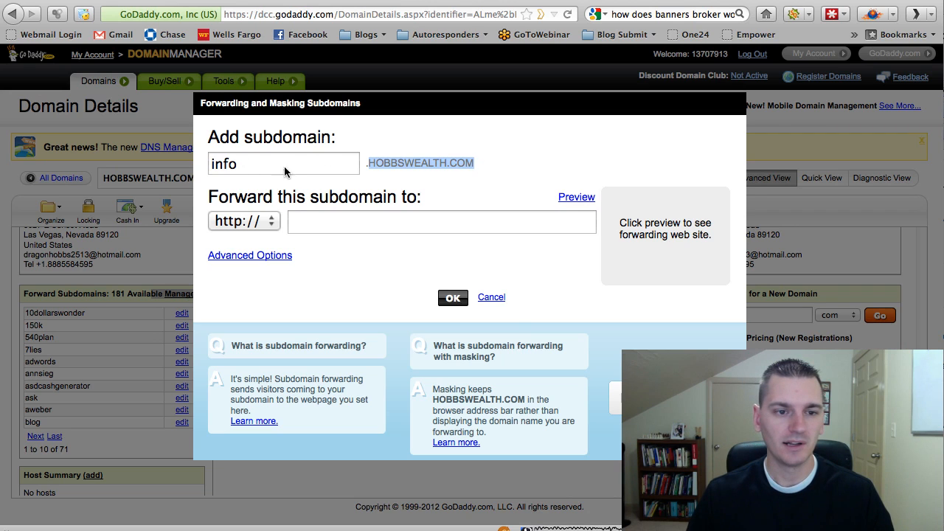
- Set the info subdomain's destination to marketingsurvivalskills.net/landingpage3.php?user=mikehobbs
right_click(441, 222)
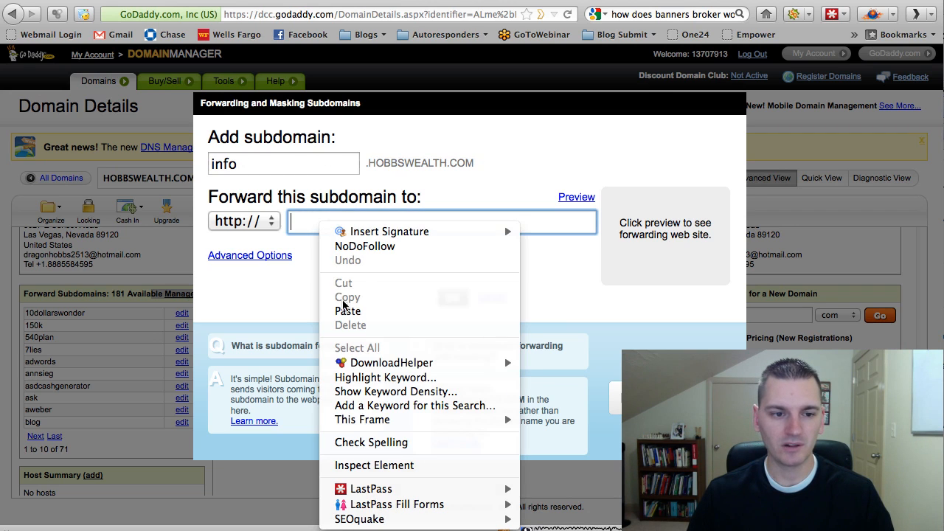
left_click(348, 311)
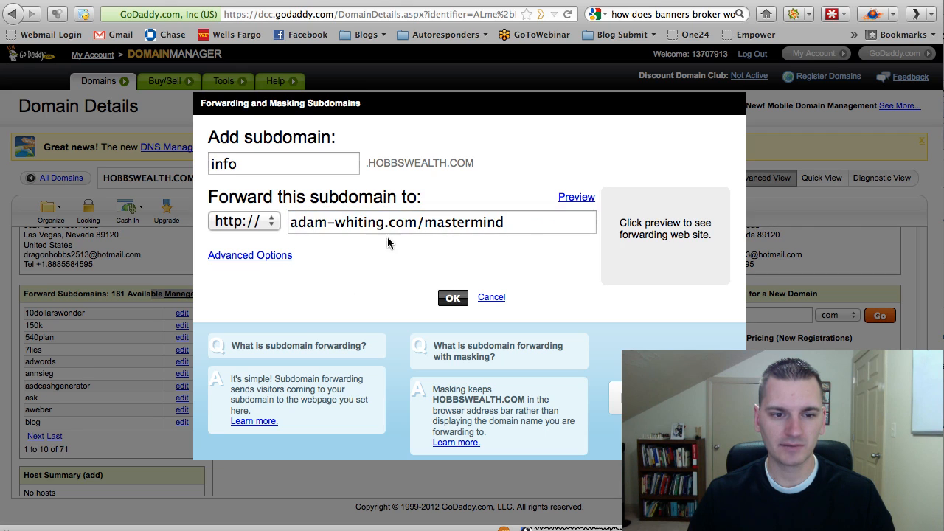
left_click(441, 222)
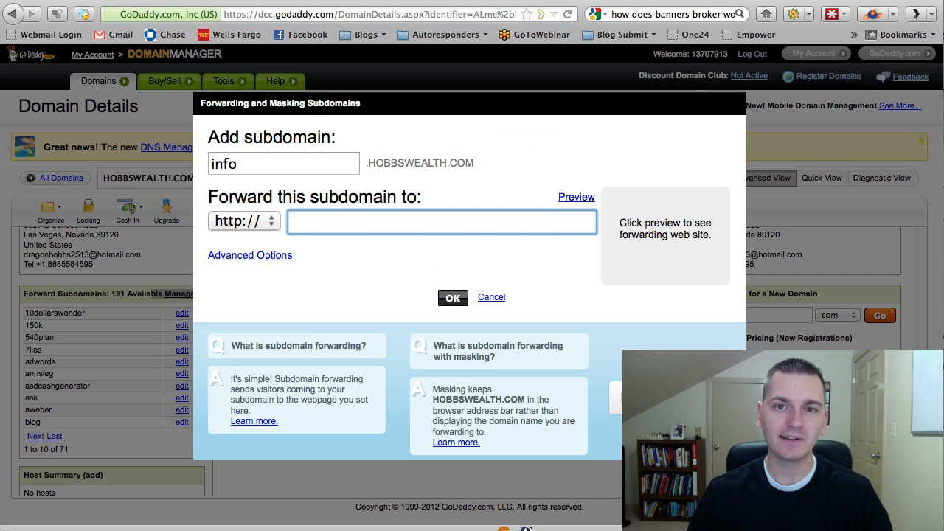
type("skills.net/landingpage3.php?user=mikehobbs")
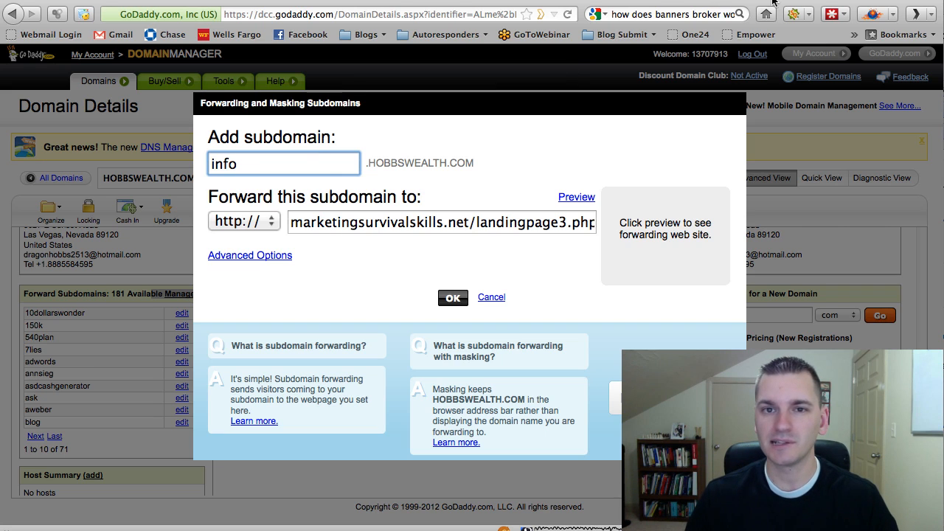
left_click(576, 197)
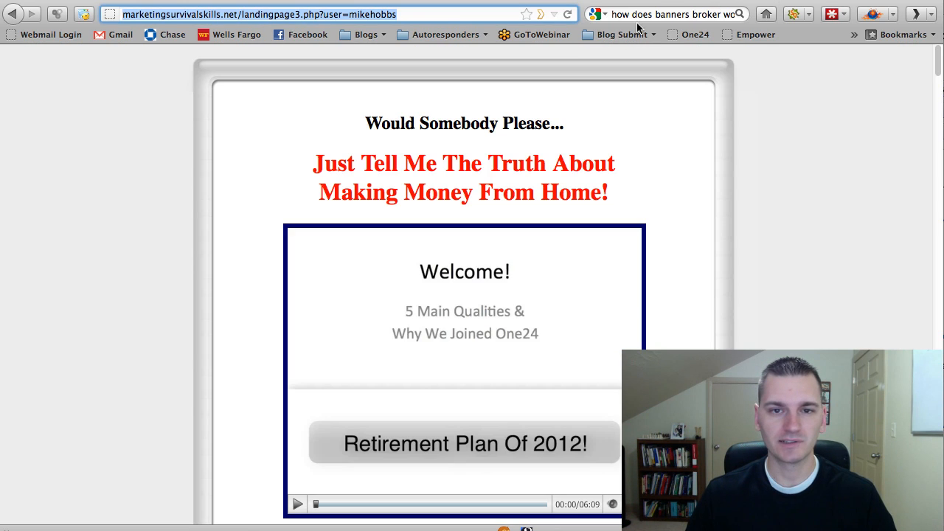
left_click(465, 442)
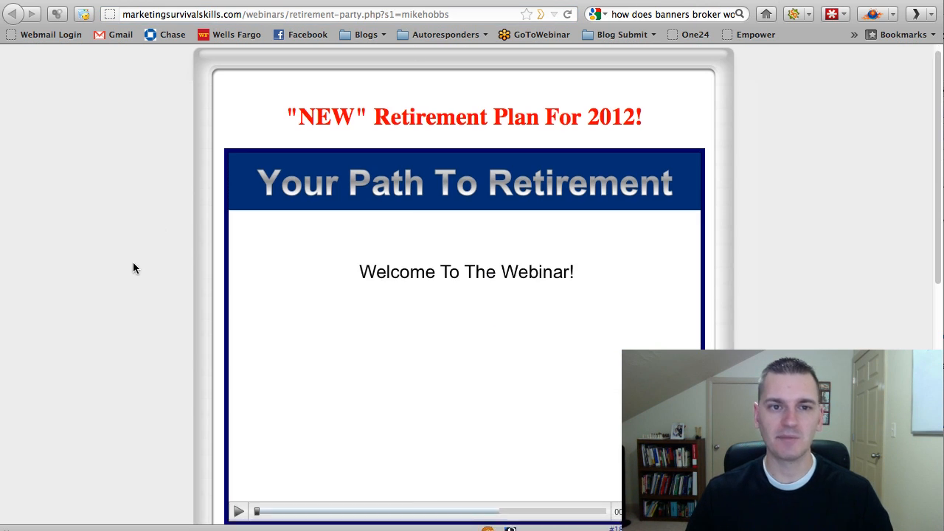
scroll("up", 3)
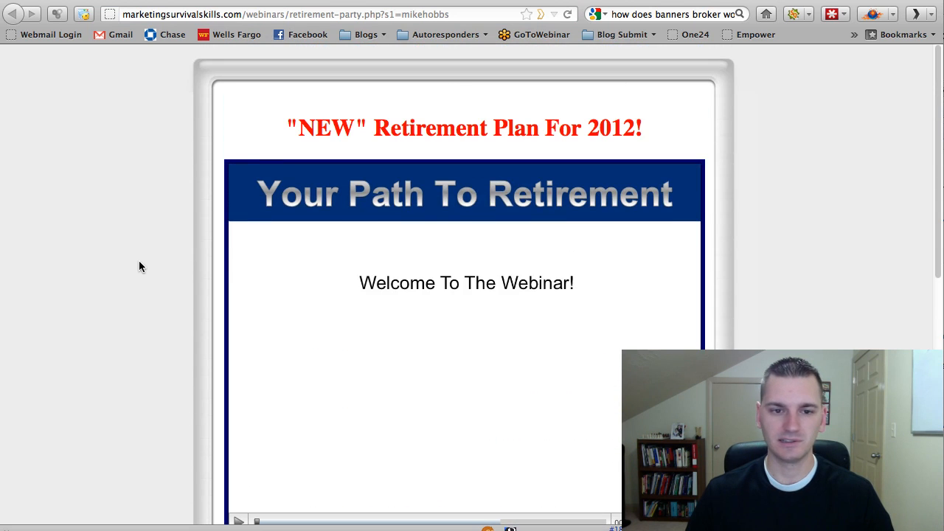
mouse_move(321, 214)
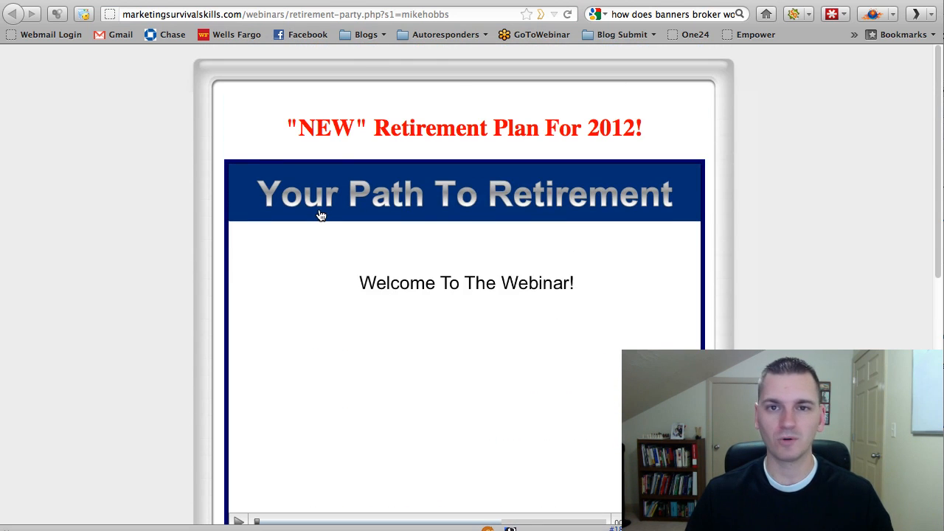
left_click(310, 14)
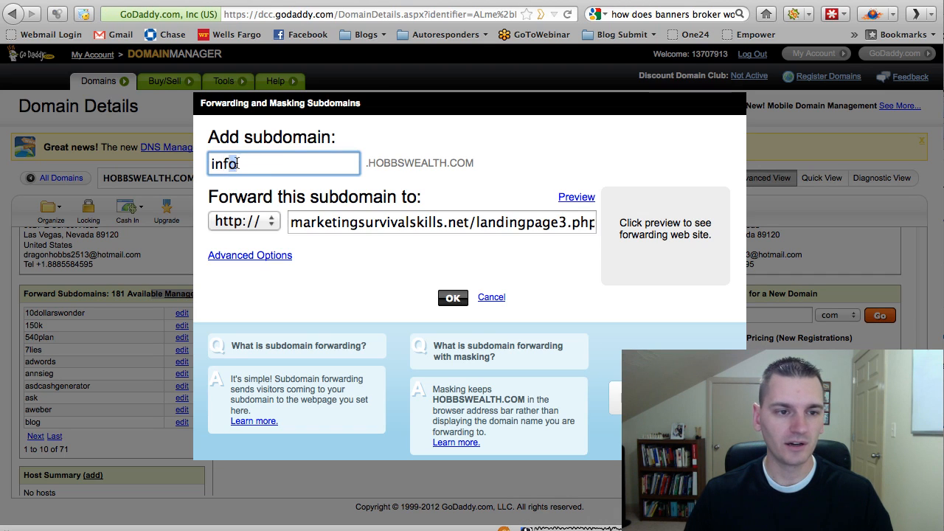
- Rename the pending subdomain to 'webinar' and switch to the GVO Host Then Profits site
type("webin")
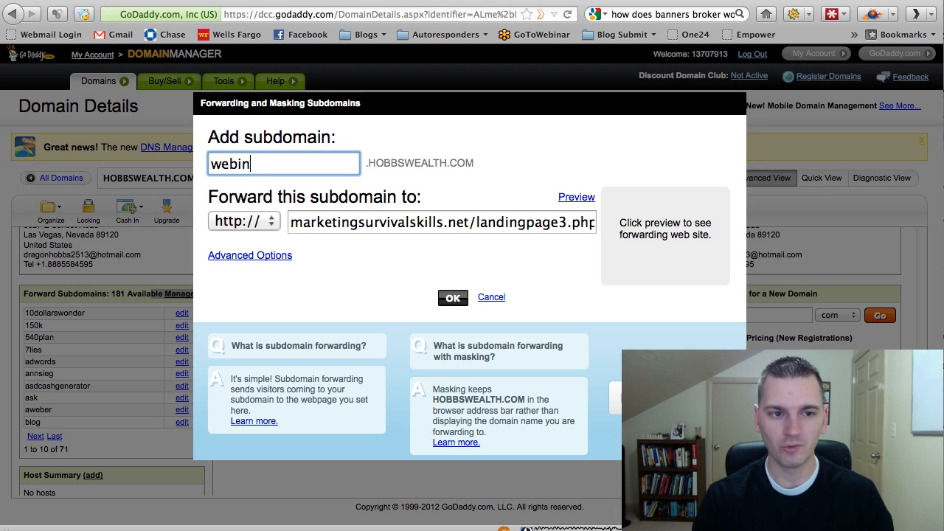
type("ar")
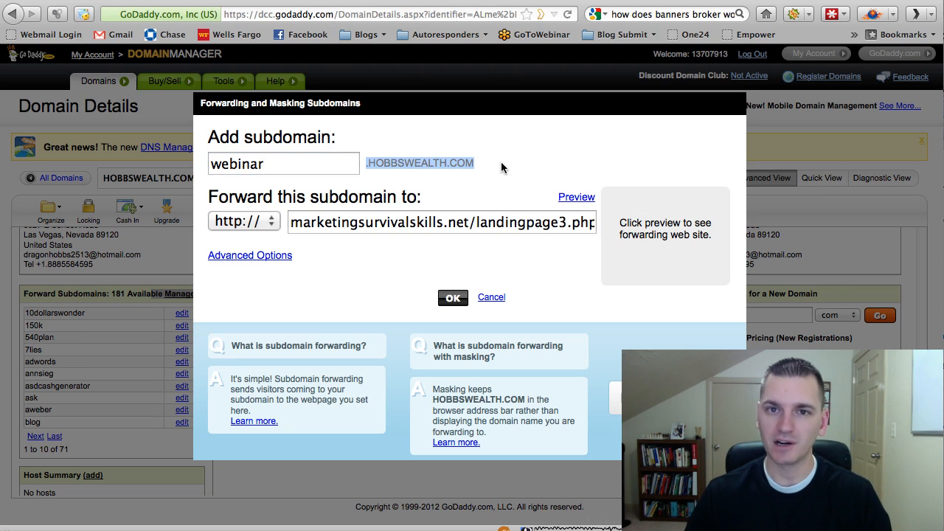
left_click(441, 222)
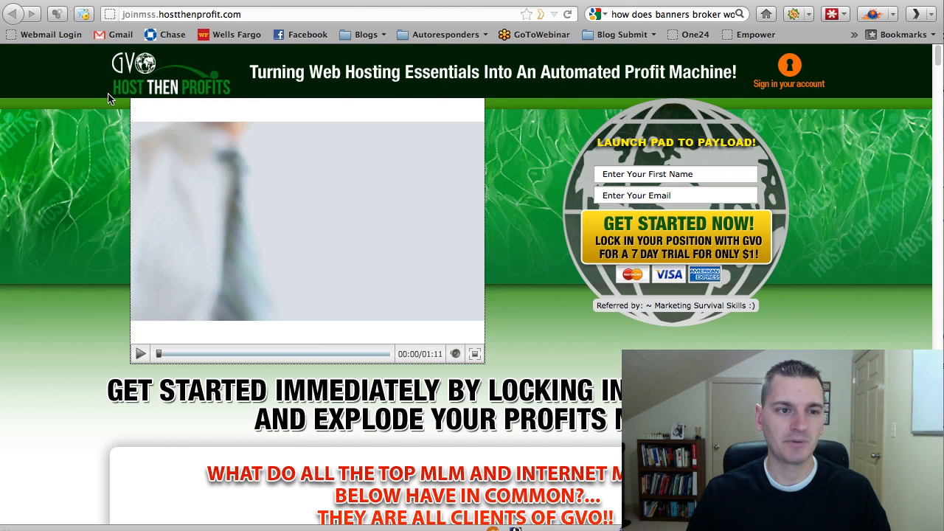
- Scroll through joinmss.hostthenprofit.com, including its client list and Eresponder Pro section
scroll("down", 3)
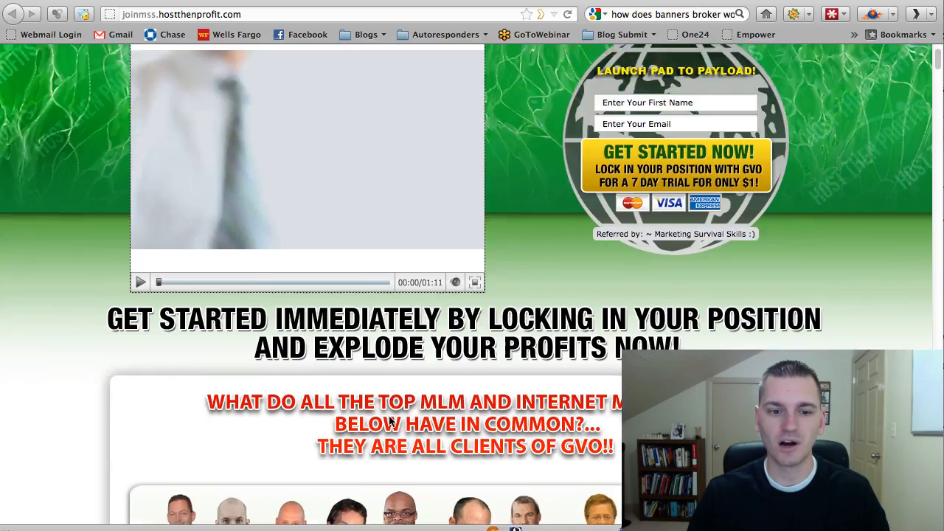
scroll("down", 3)
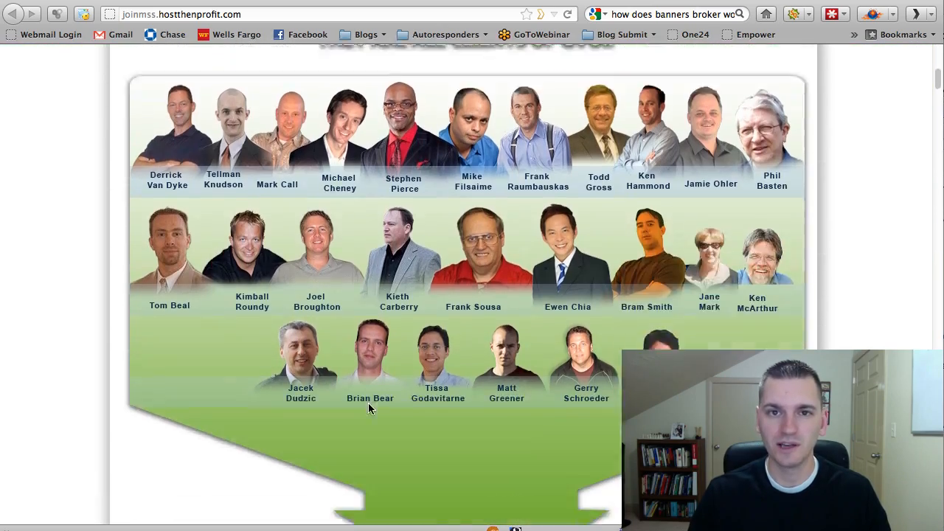
scroll("down", 3)
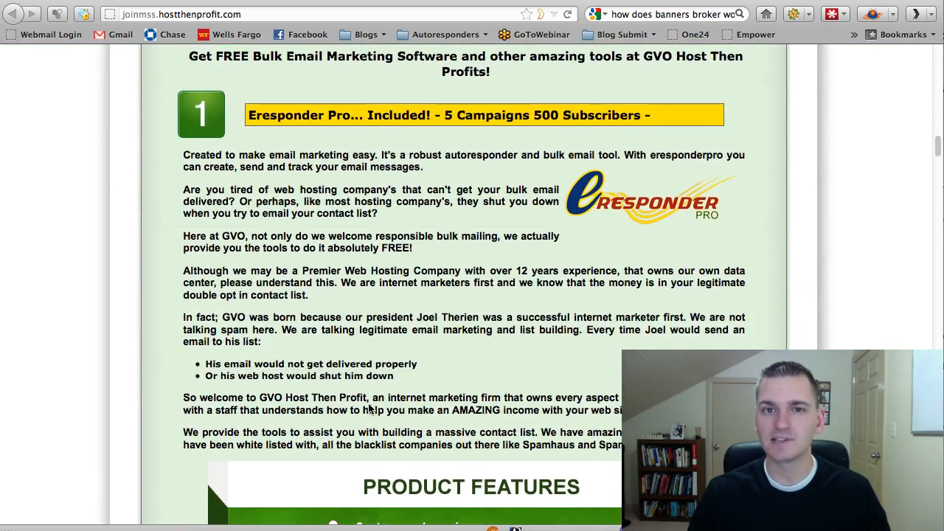
scroll("up", 3)
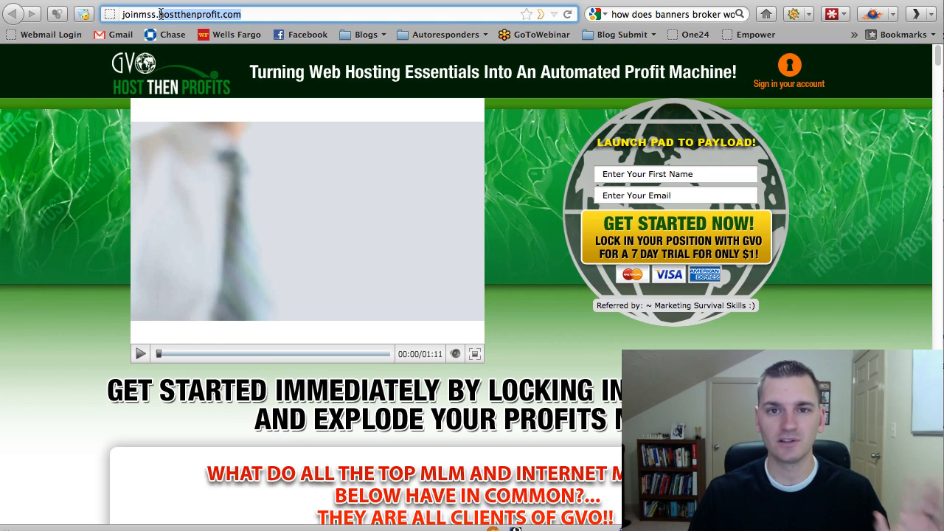
mouse_move(129, 78)
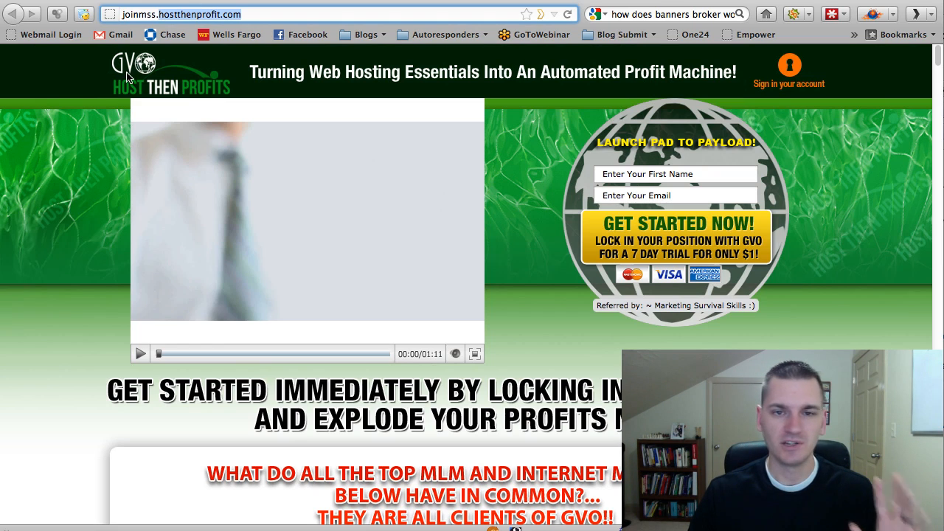
mouse_move(214, 96)
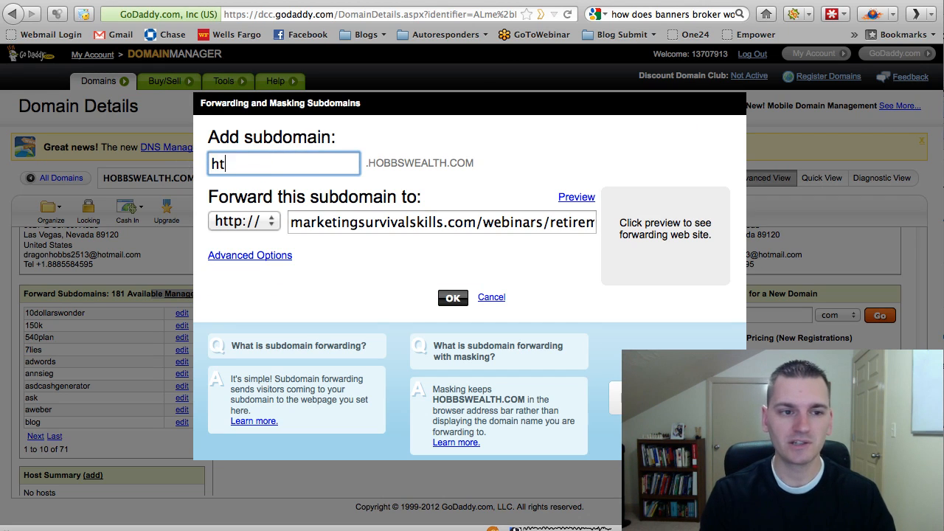
- Rename the pending HOBBSWEALTH.COM subdomain to 'gvo', keeping the webinar page as destination
type("p")
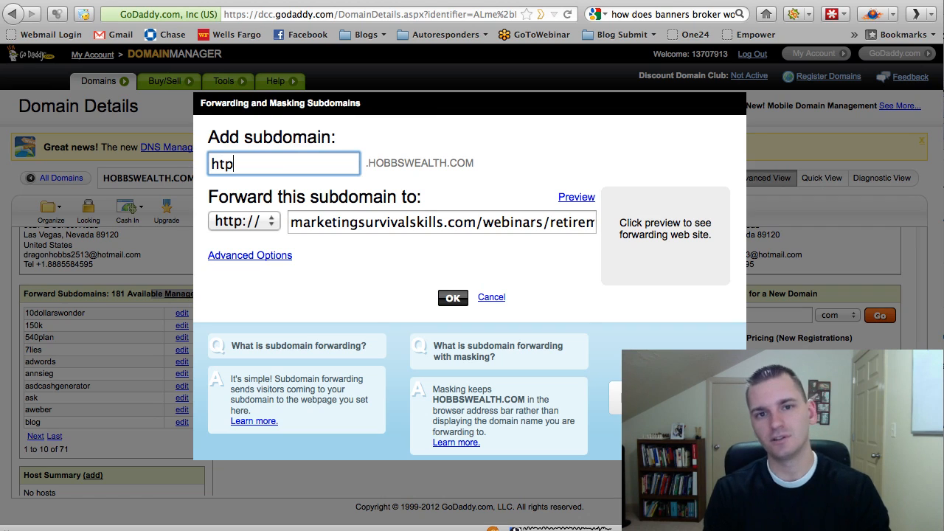
left_click(440, 222)
type("gv")
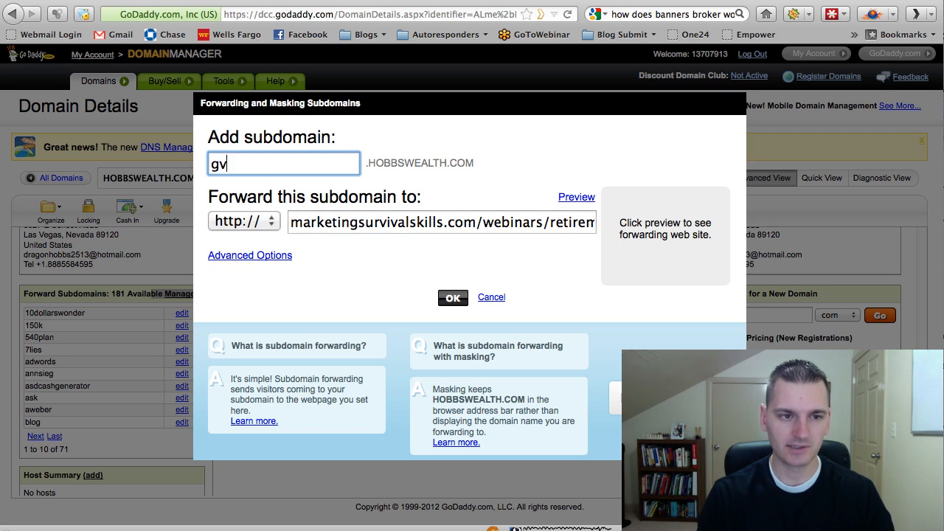
type("o")
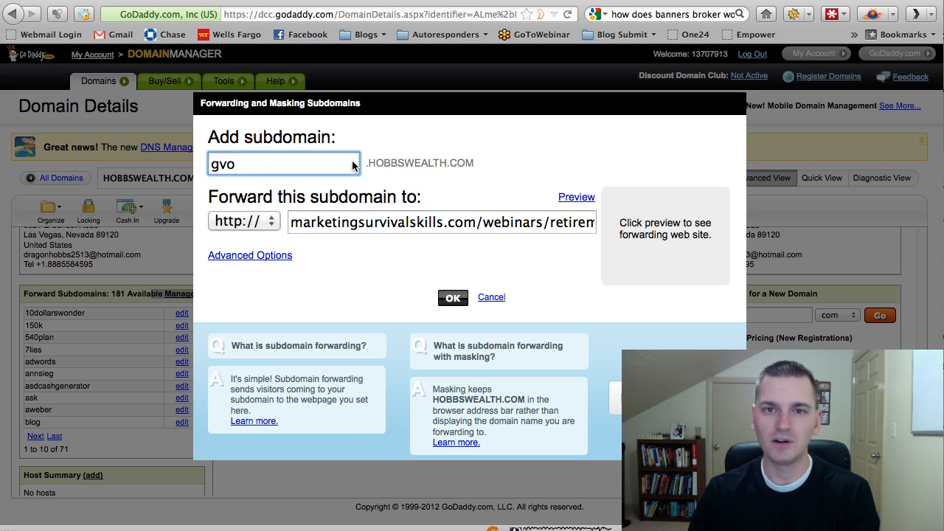
mouse_move(478, 167)
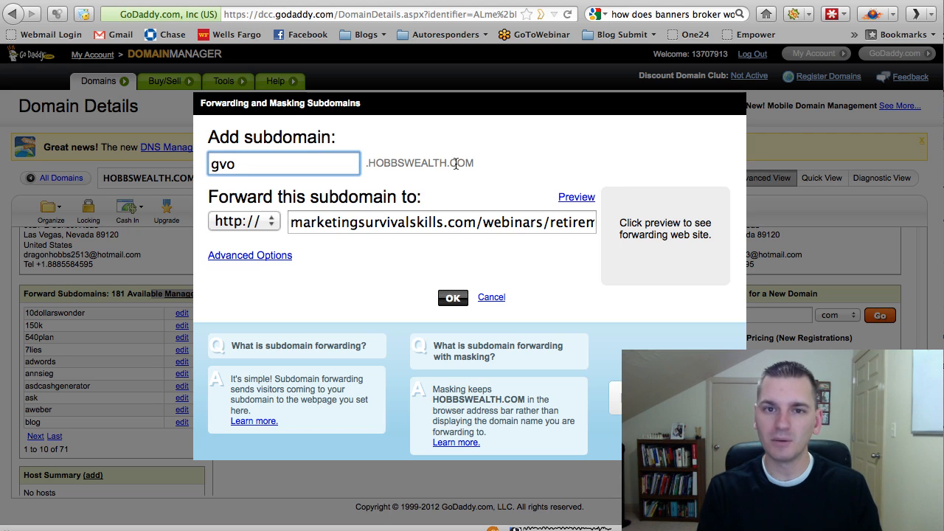
left_click(283, 163)
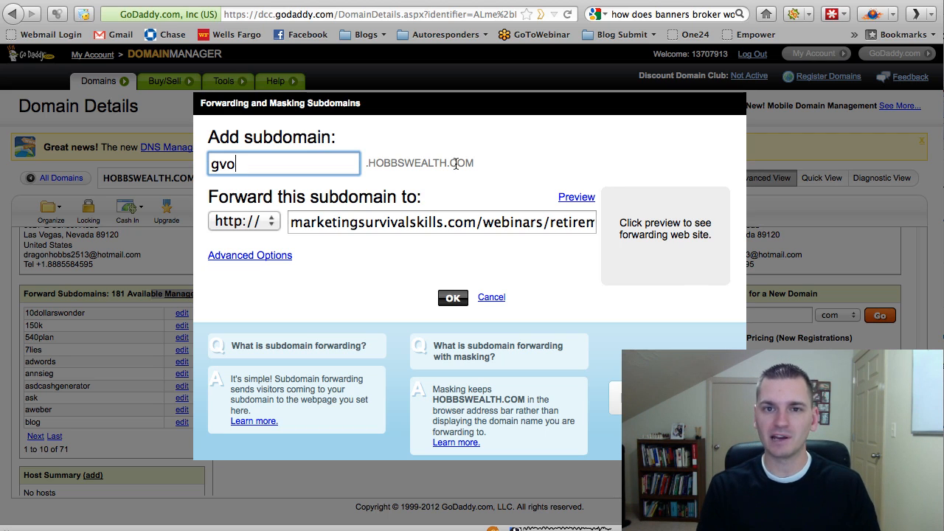
left_click(441, 222)
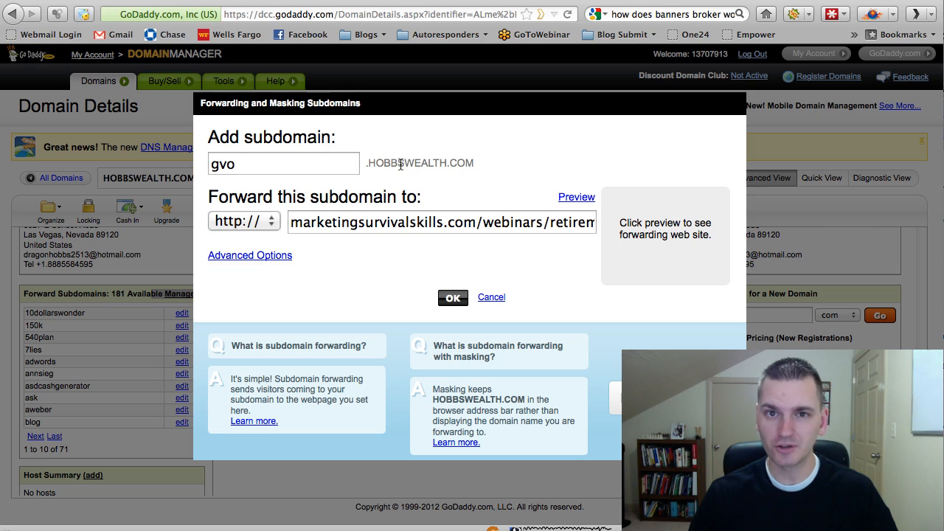
left_click(283, 163)
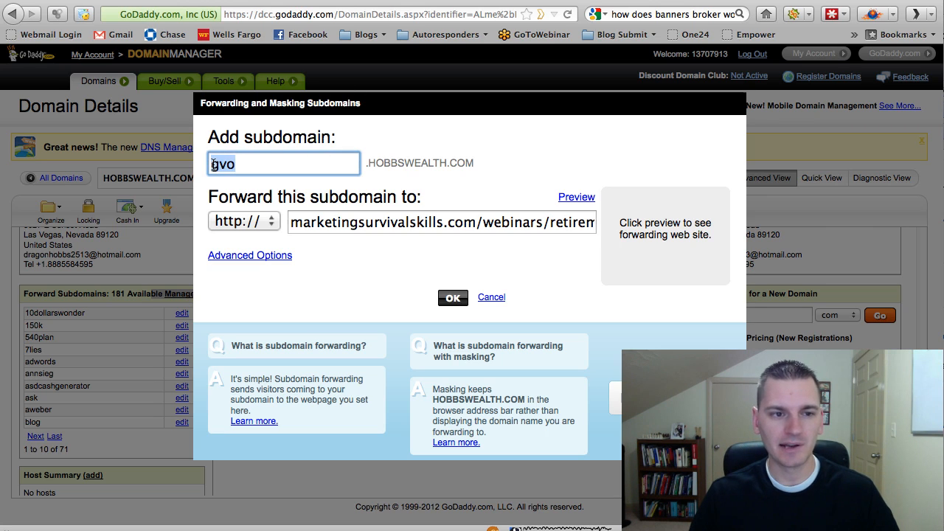